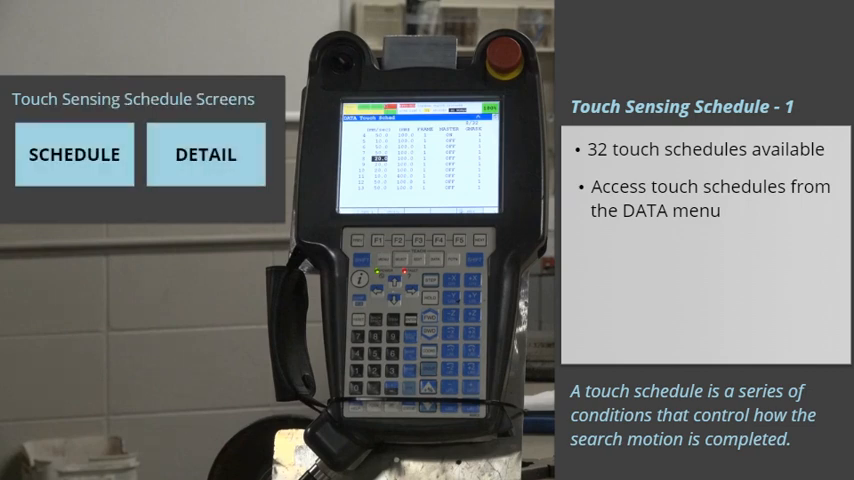
# Show the DATA Touch Schedule list, then the full detail settings for one touch schedule via DETAIL (F2)
pyautogui.click(74, 154)
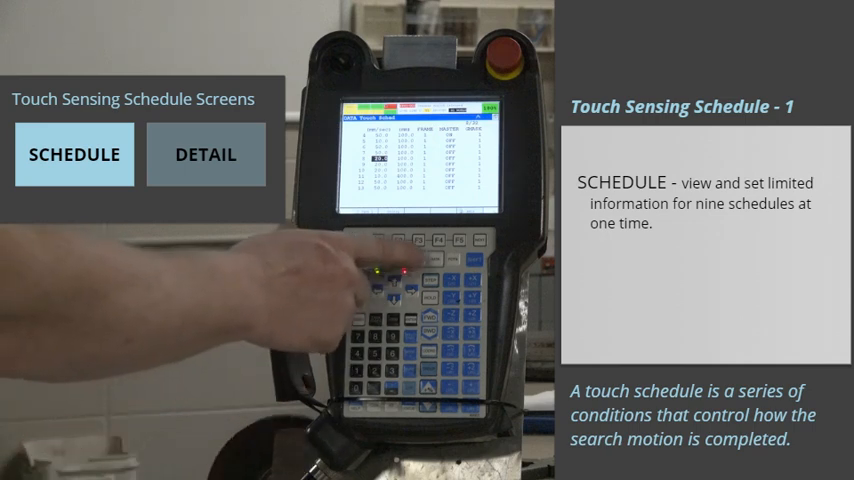
pyautogui.click(204, 154)
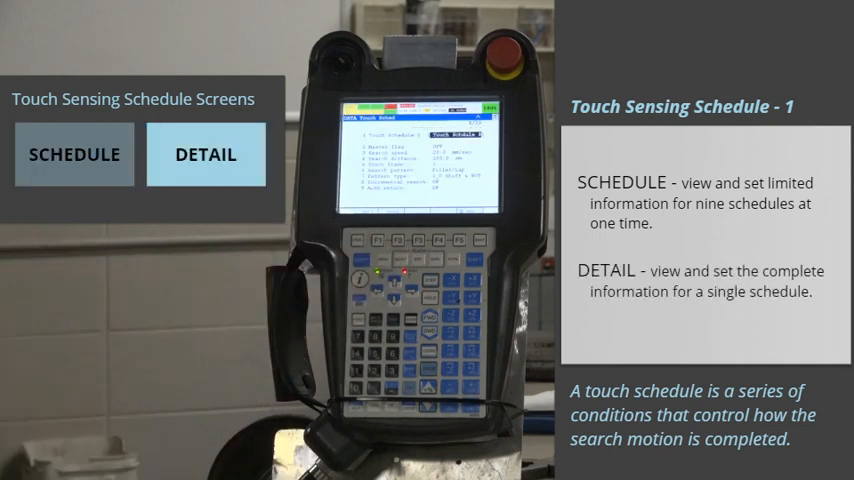